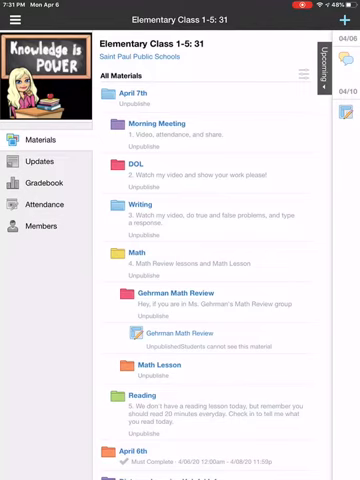
# - Reveal the Math Lesson materials and locate the DivisionEqualGroups.docx attachment
pyautogui.scroll(-3)
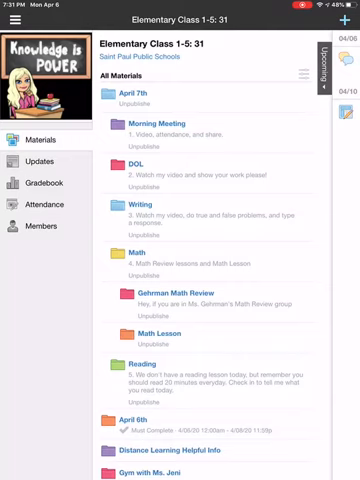
pyautogui.click(128, 332)
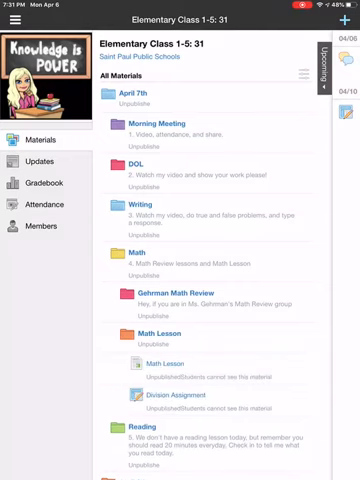
pyautogui.scroll(-3)
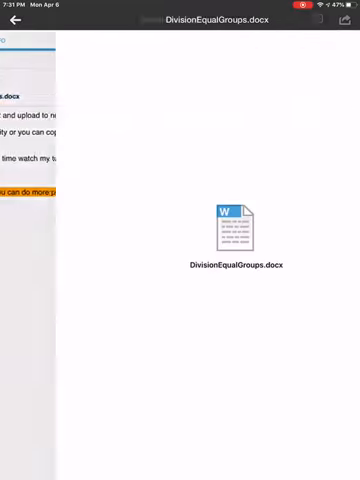
# - Bring up the share sheet for the DivisionEqualGroups worksheet preview
pyautogui.click(340, 22)
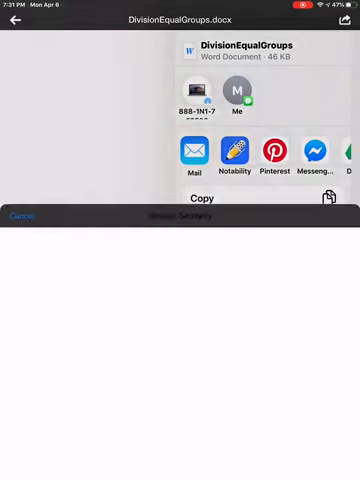
# - Send the worksheet to Notability and save it as the DivisionEqualGroups note under Math review
pyautogui.click(228, 156)
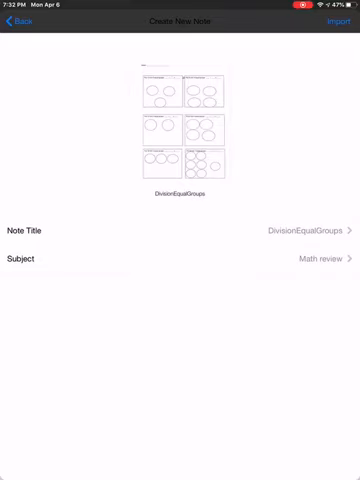
pyautogui.click(338, 20)
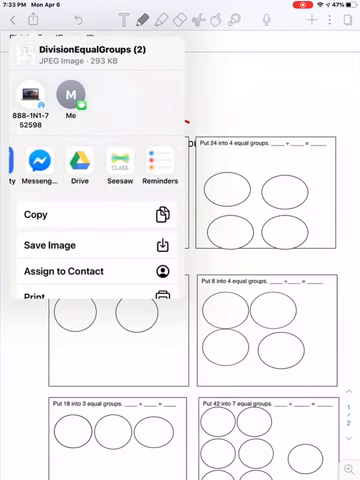
# - Scroll through the JPEG share sheet's app row for the DivisionEqualGroups image
pyautogui.hscroll(-3)
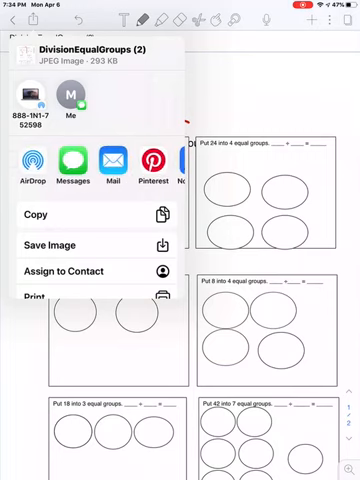
pyautogui.hscroll(-3)
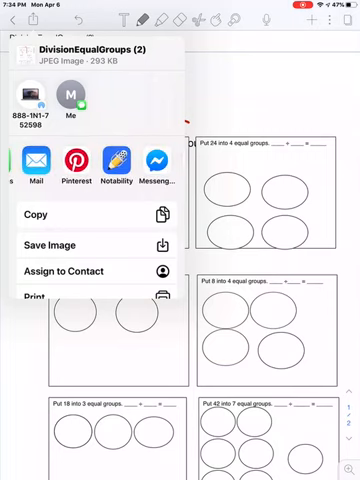